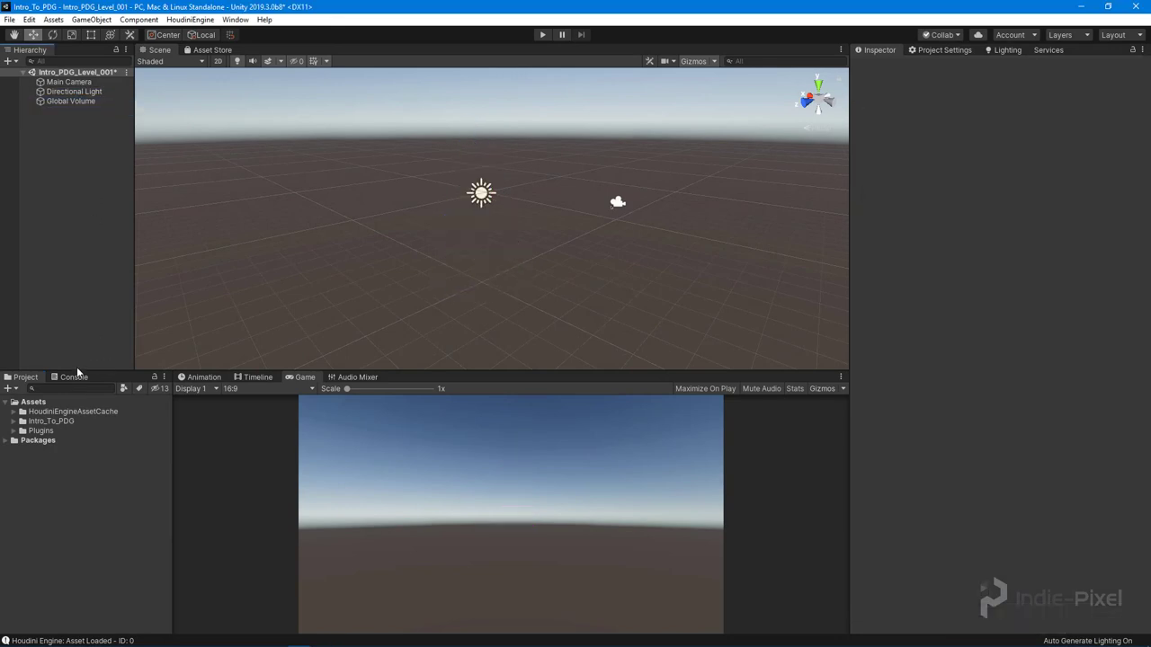
Step: Expand Intro_To_PDG and bring up actions for the new HDA folder
{"action": "left_click", "coordinate": [15, 420]}
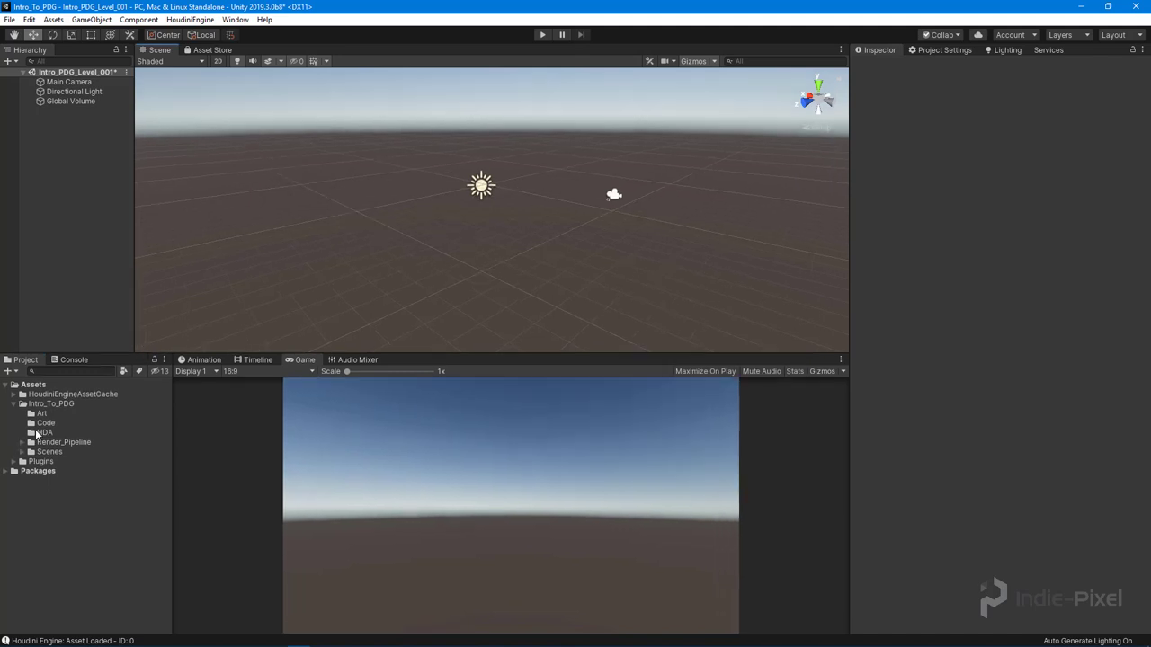
{"action": "right_click", "coordinate": [45, 432]}
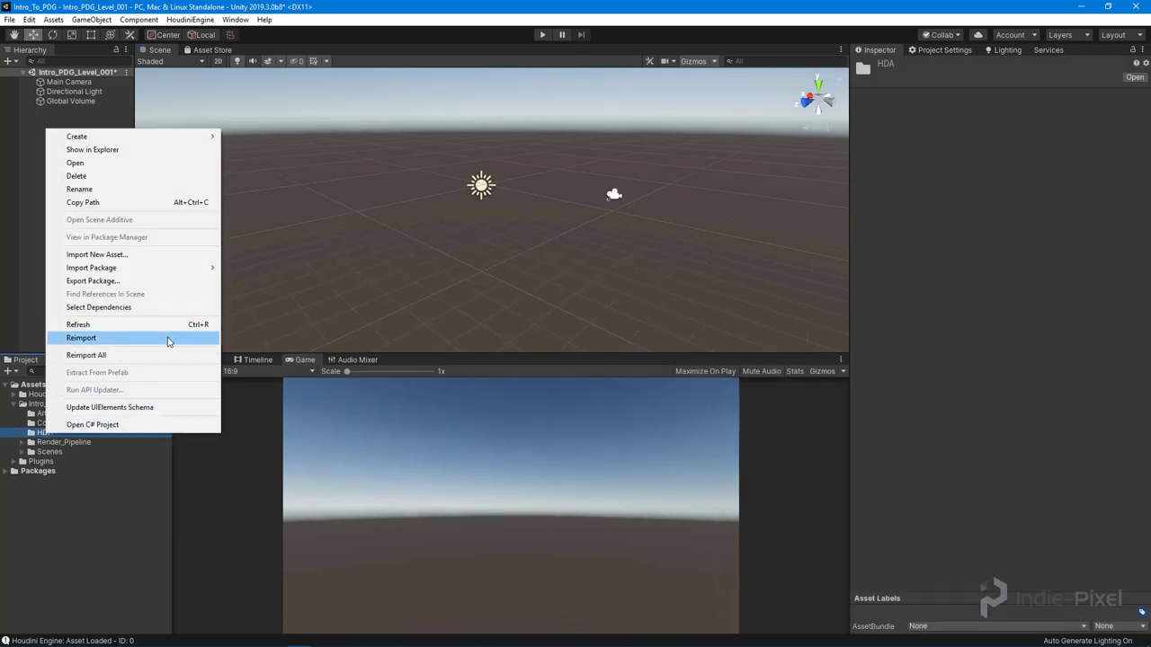
{"action": "mouse_move", "coordinate": [115, 149]}
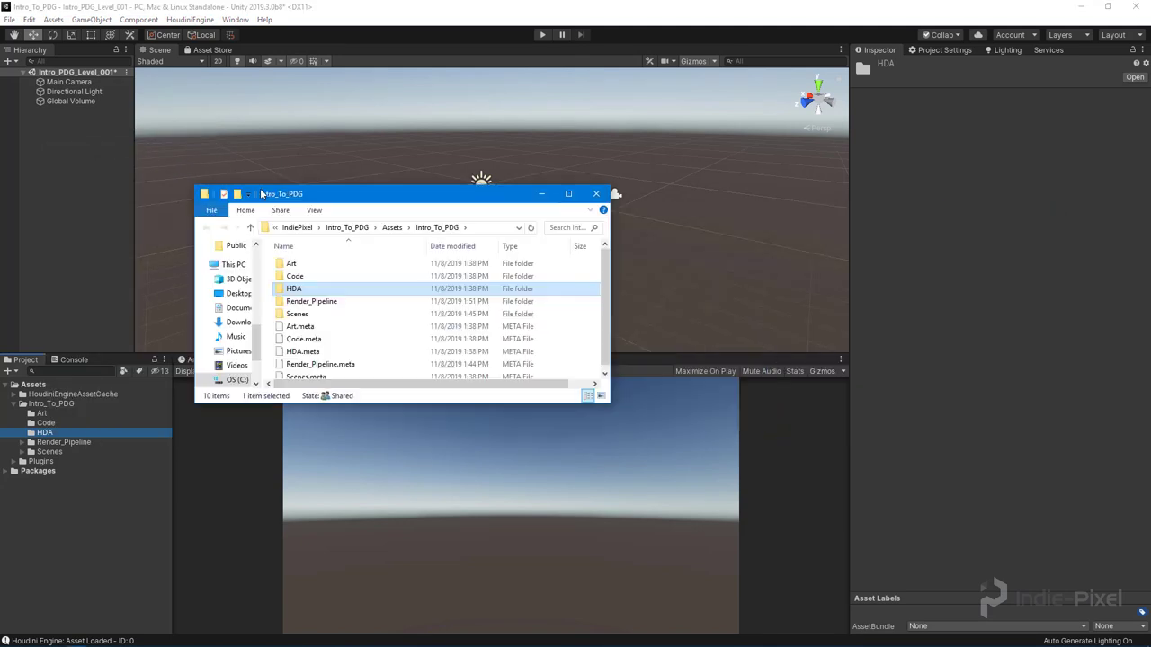
Step: Copy ip_pdg_landscape.hdalc into the project's empty HDA folder
{"action": "double_click", "coordinate": [295, 288]}
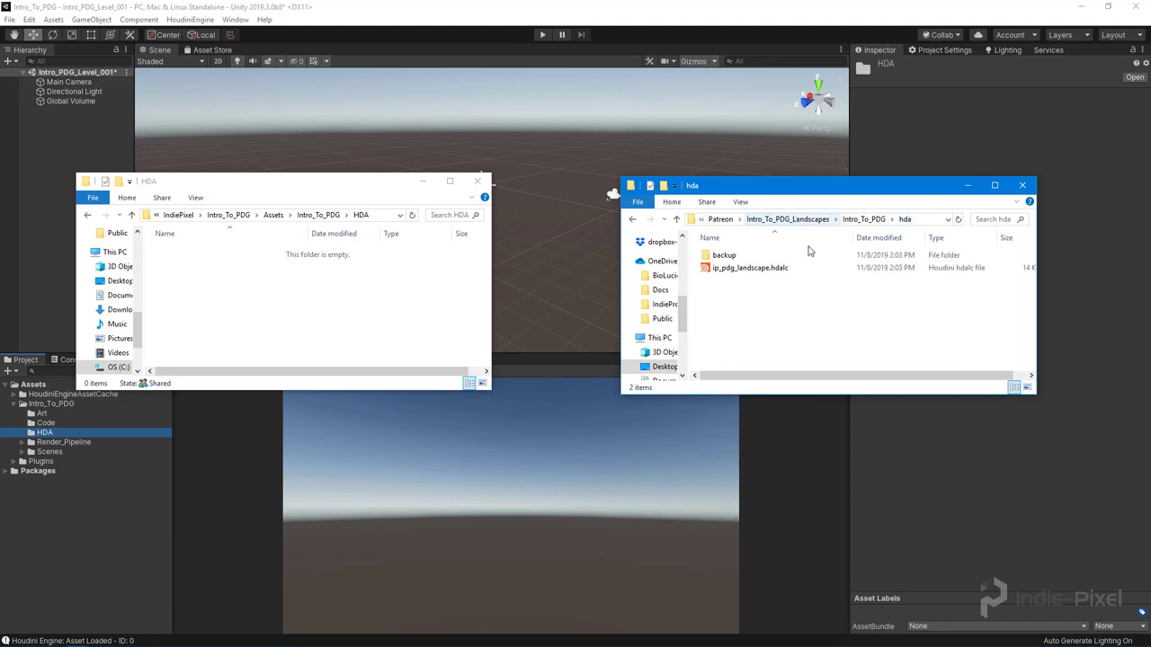
{"action": "mouse_move", "coordinate": [752, 268]}
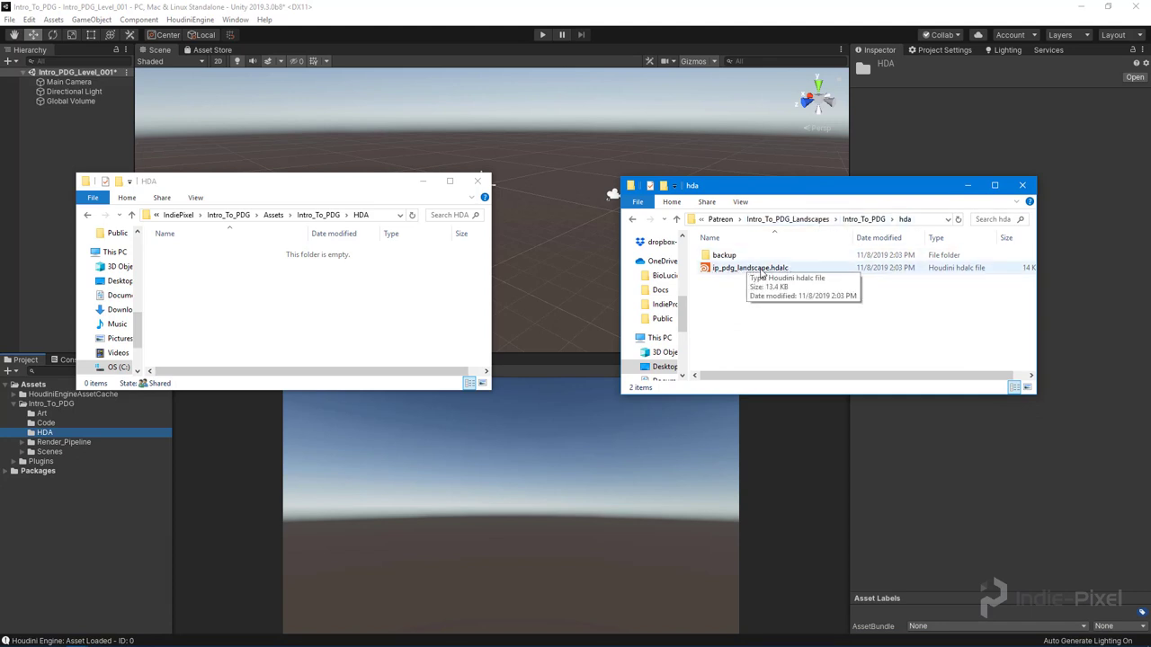
{"action": "mouse_move", "coordinate": [741, 267]}
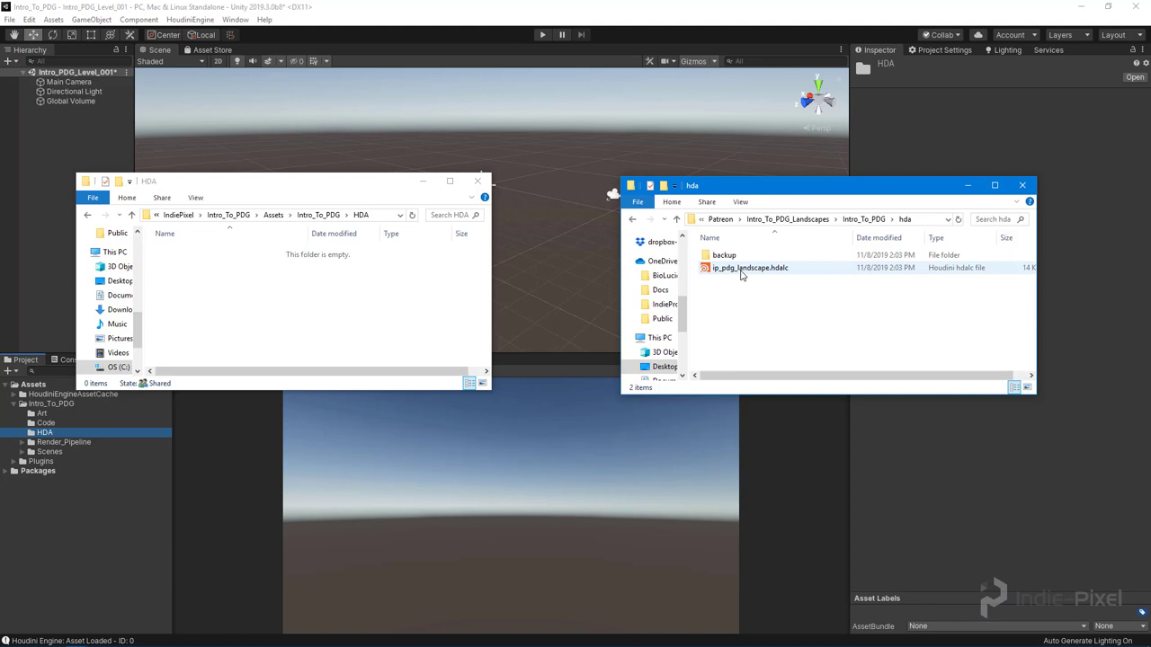
{"action": "left_click", "coordinate": [748, 268]}
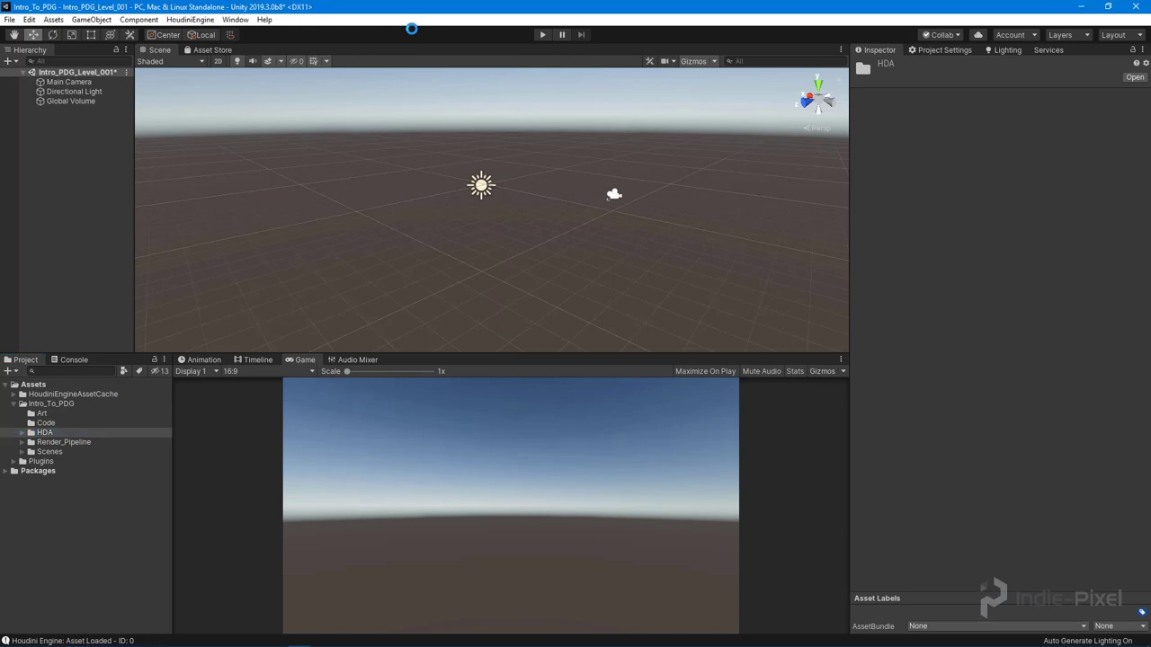
Step: Load ip_pdg_landscape into the scene and expand its Core asset parameters
{"action": "left_click", "coordinate": [43, 431]}
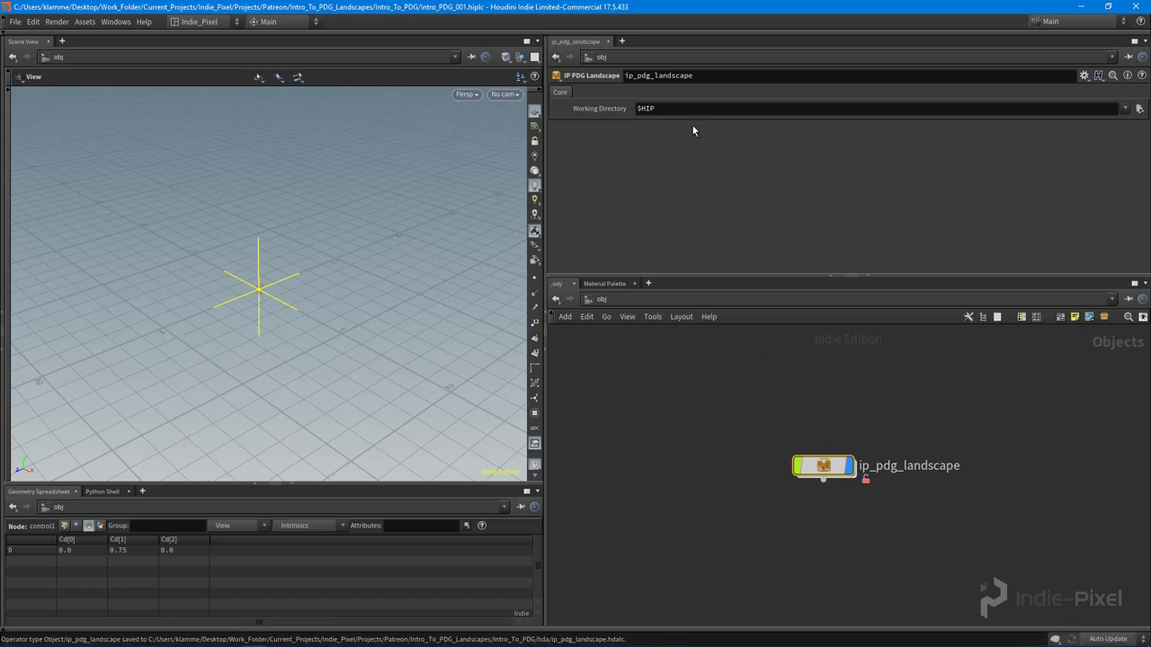
{"action": "mouse_move", "coordinate": [740, 142]}
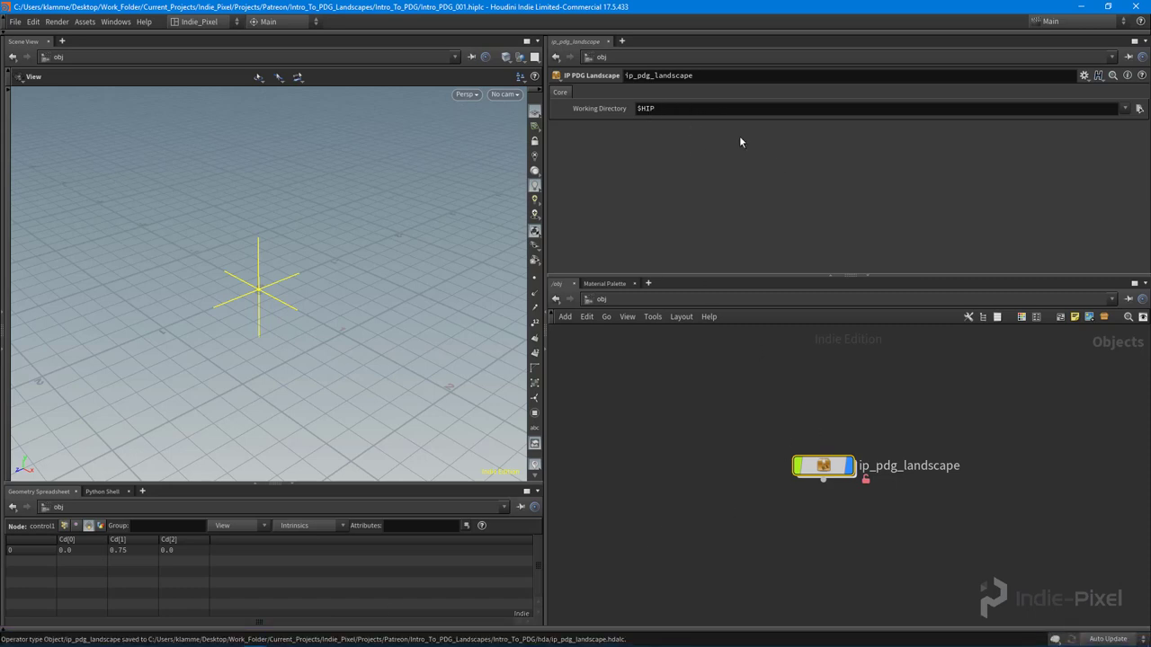
{"action": "right_click", "coordinate": [823, 466]}
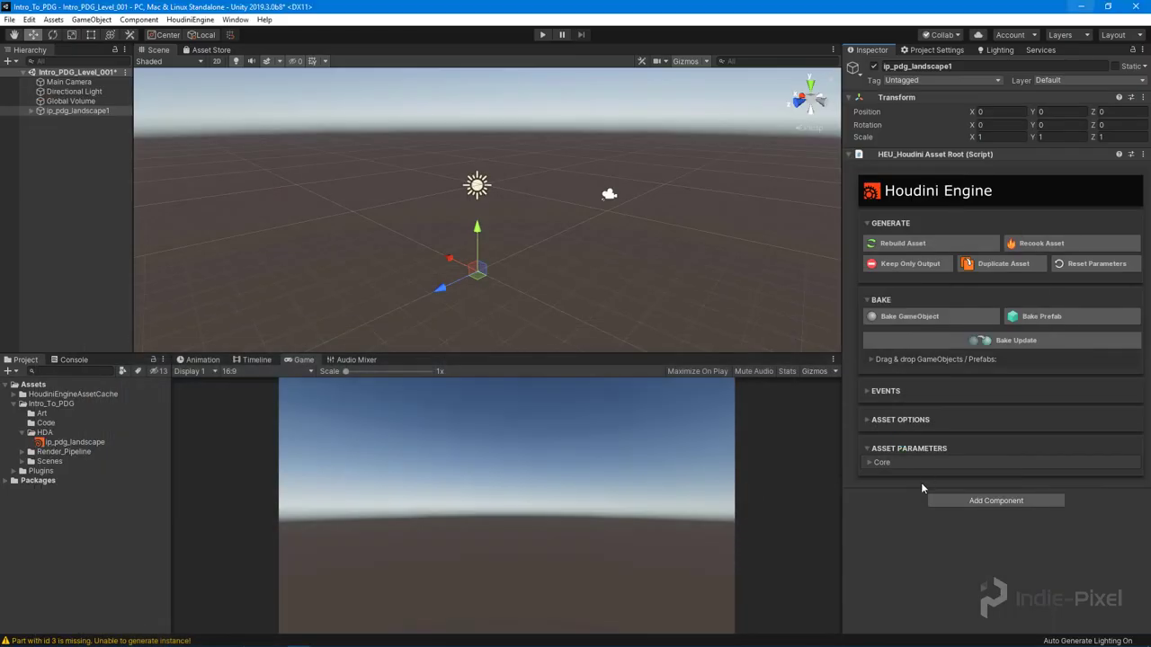
{"action": "left_click", "coordinate": [881, 460]}
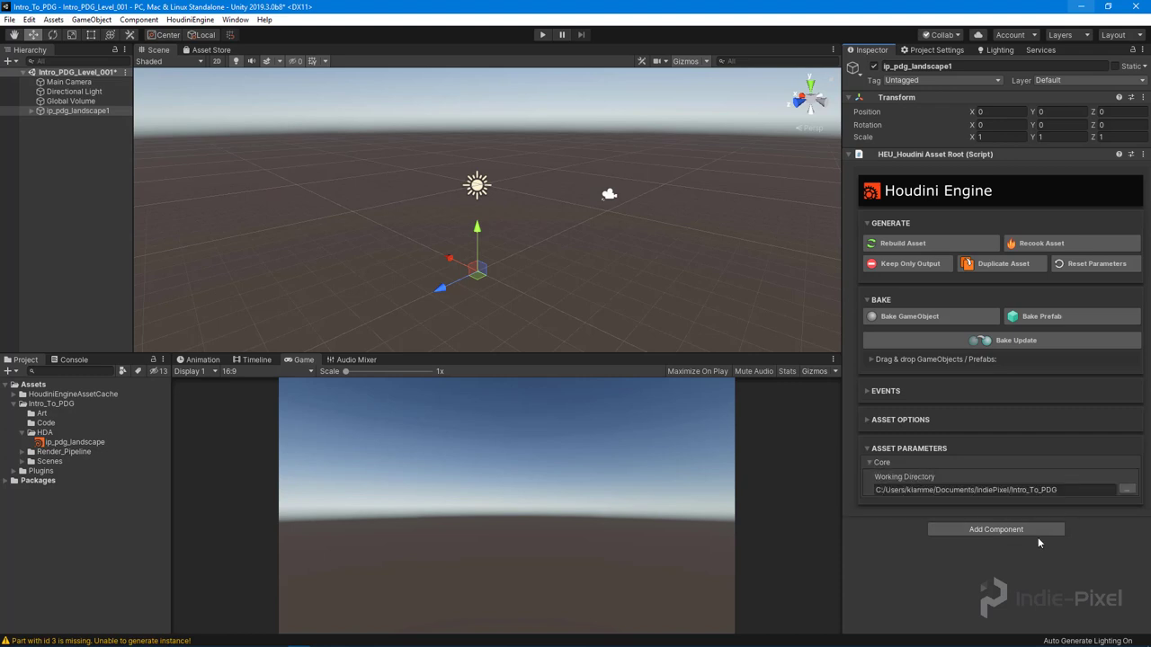
Step: Fill in the asset's Working Directory path in the Inspector
{"action": "left_click", "coordinate": [989, 489]}
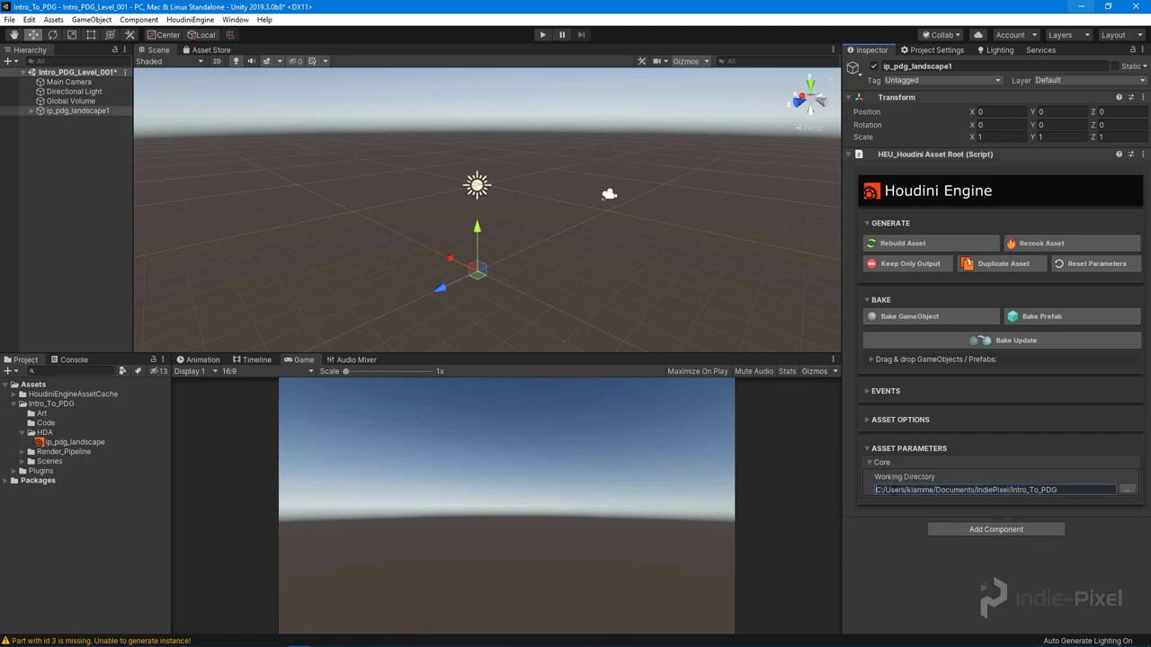
{"action": "left_click", "coordinate": [989, 489]}
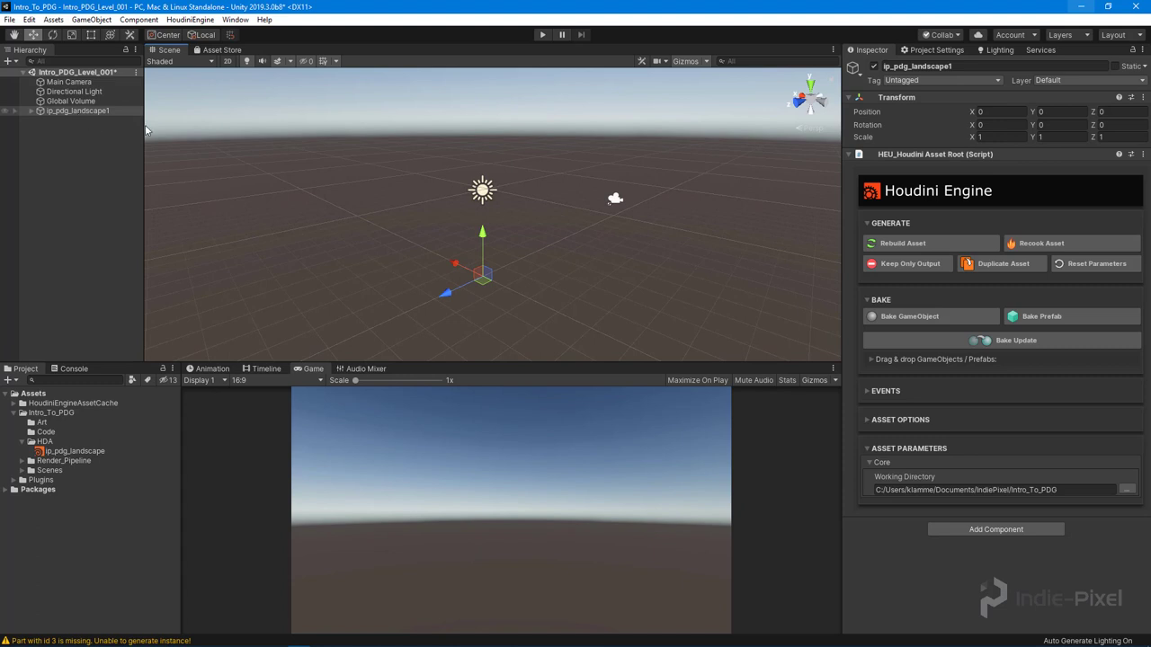
{"action": "left_click", "coordinate": [190, 18]}
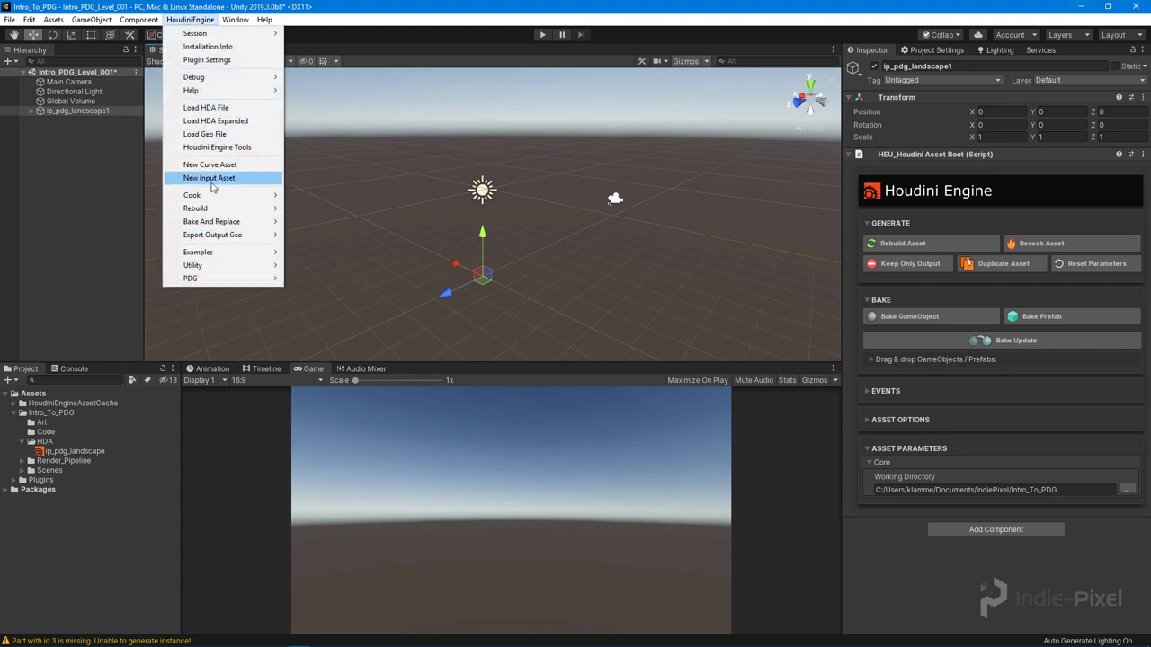
{"action": "left_click", "coordinate": [79, 112]}
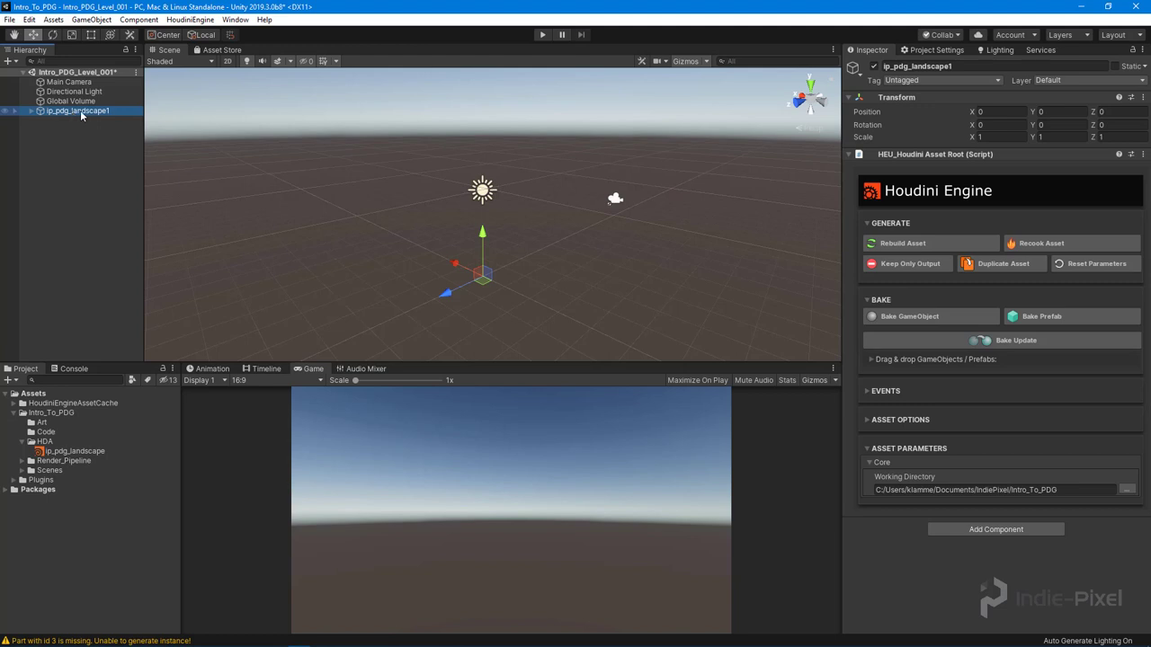
{"action": "left_click", "coordinate": [191, 18]}
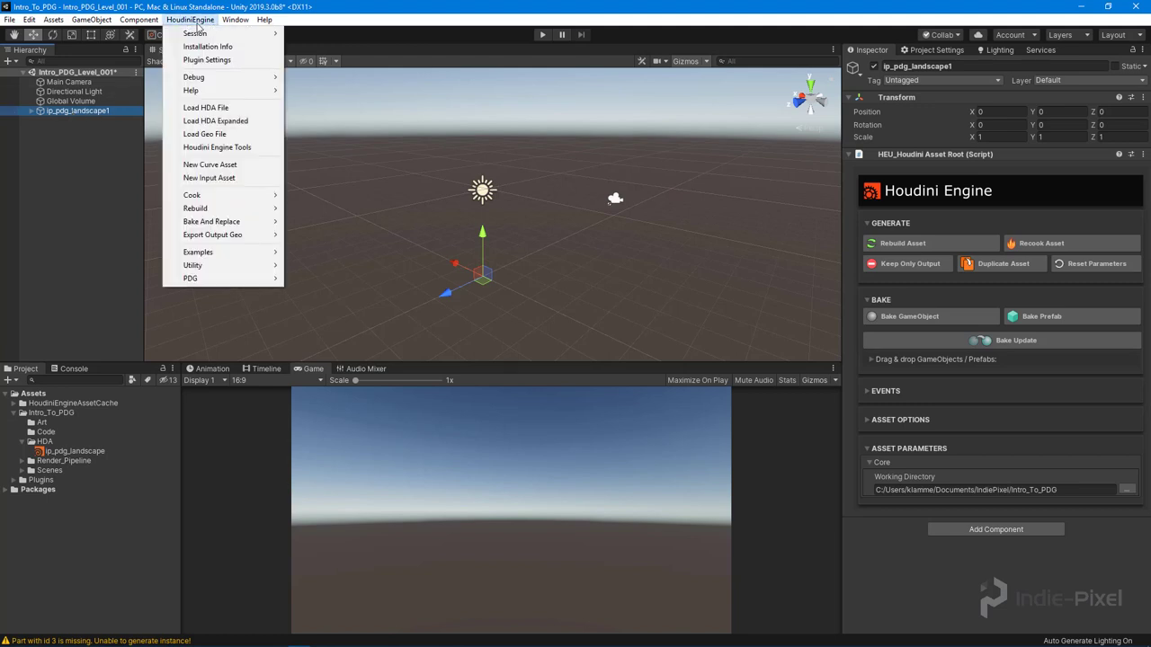
{"action": "mouse_move", "coordinate": [190, 277]}
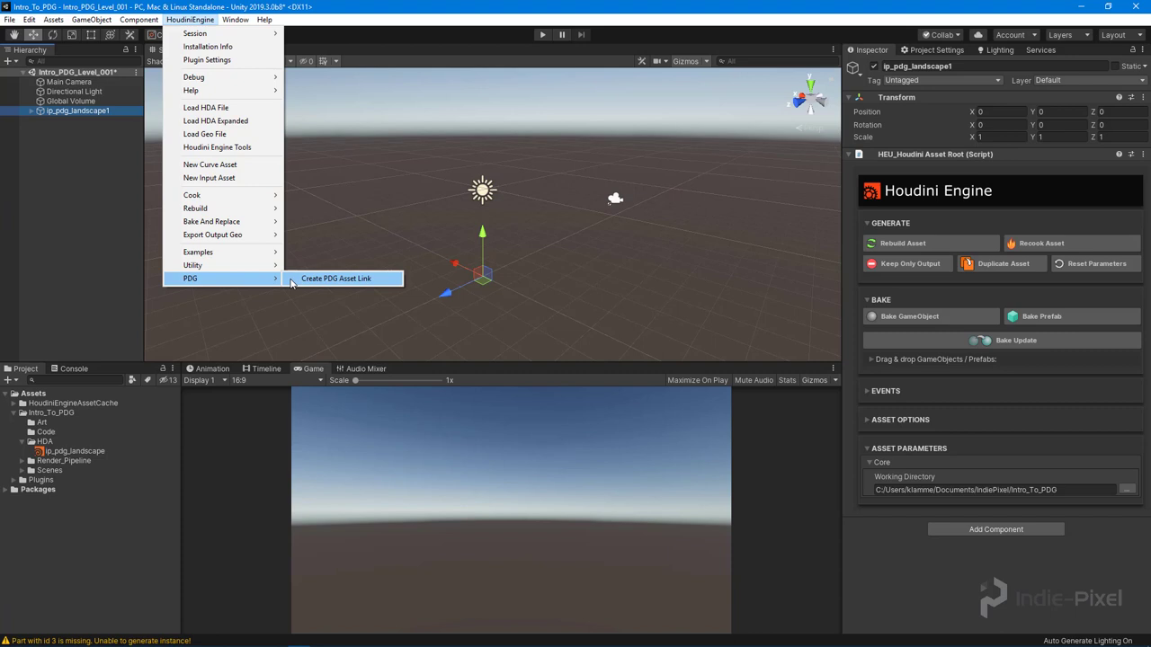
{"action": "left_click", "coordinate": [334, 276]}
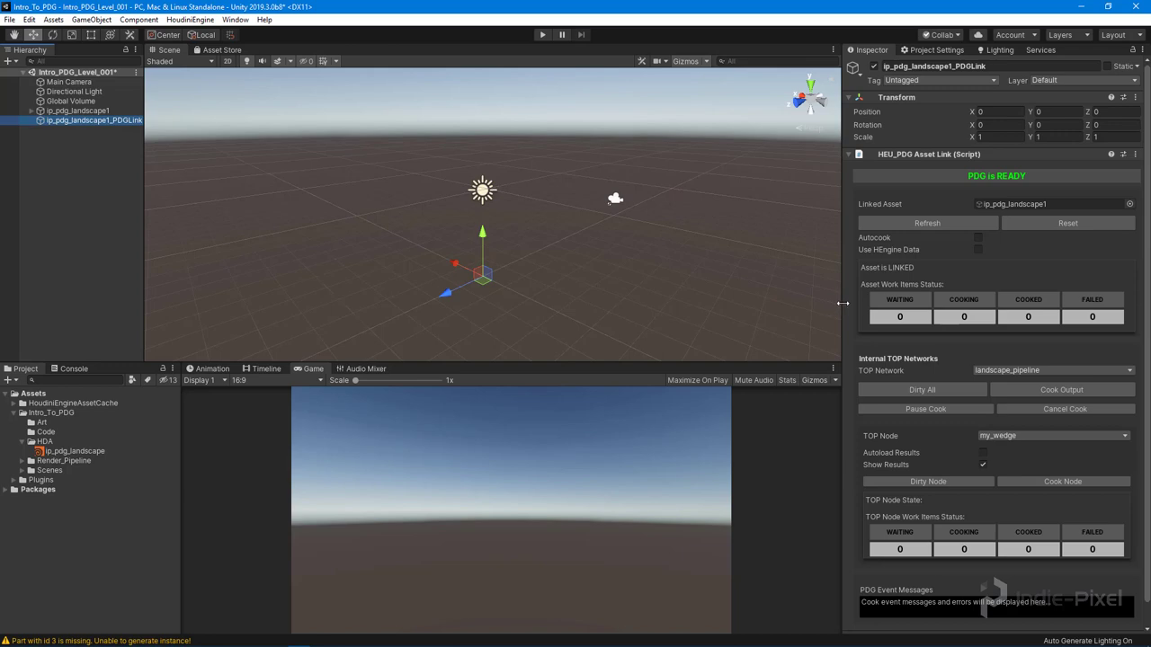
{"action": "mouse_move", "coordinate": [836, 305]}
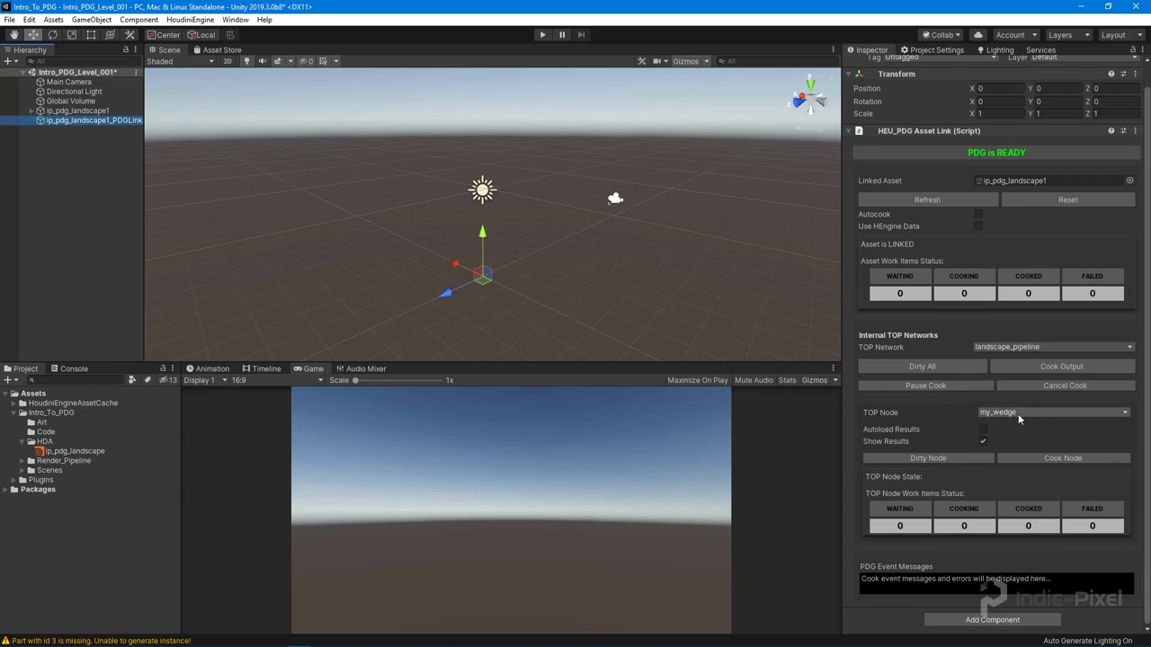
{"action": "left_click", "coordinate": [1052, 412]}
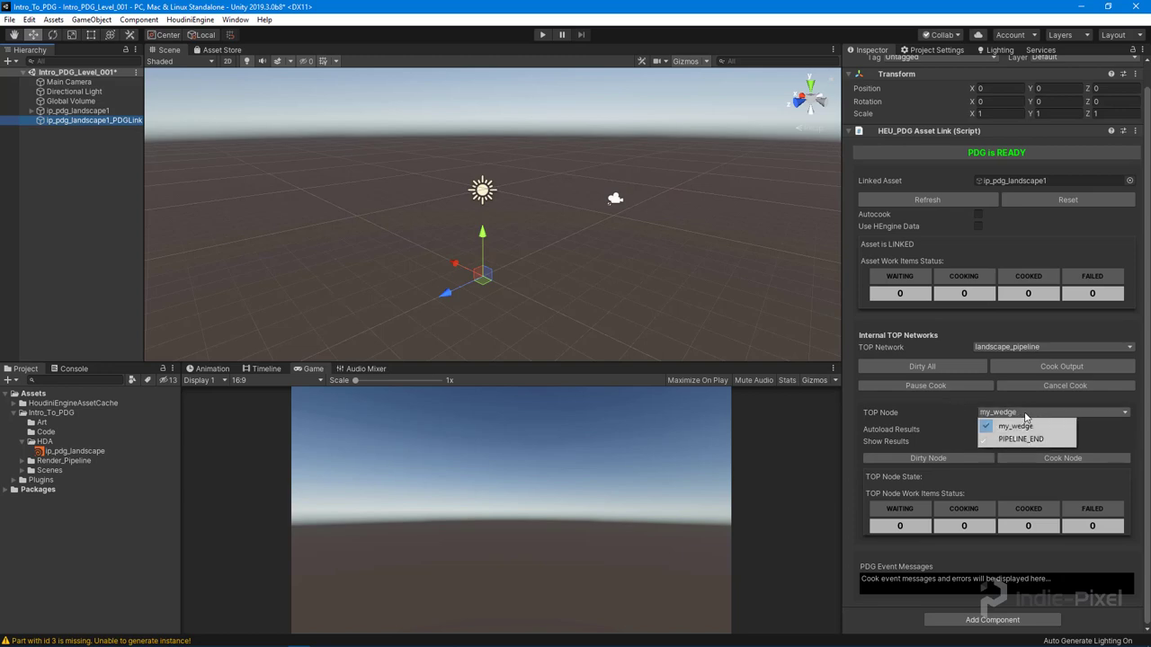
{"action": "mouse_move", "coordinate": [1022, 438]}
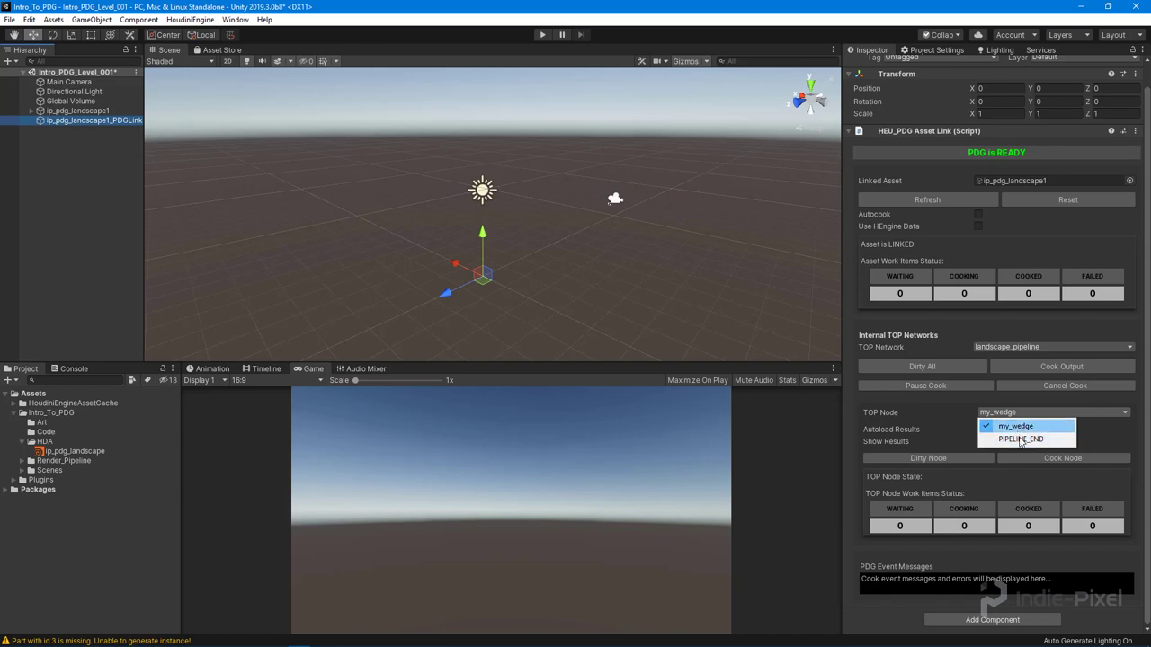
{"action": "mouse_move", "coordinate": [1032, 396]}
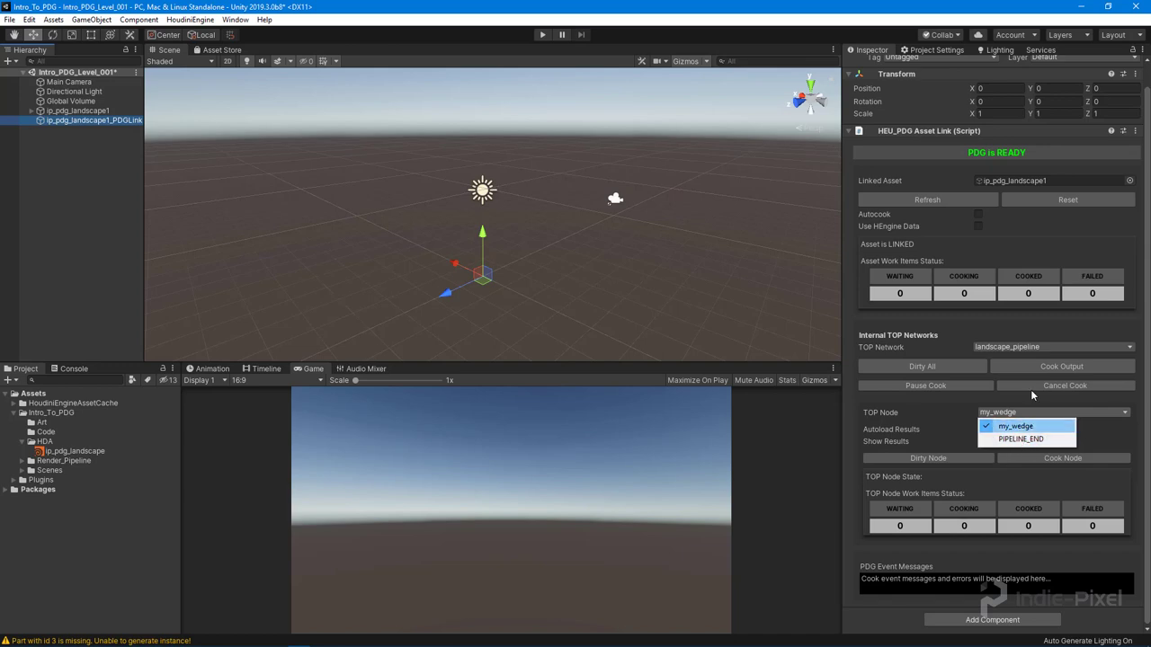
{"action": "left_click", "coordinate": [1015, 424]}
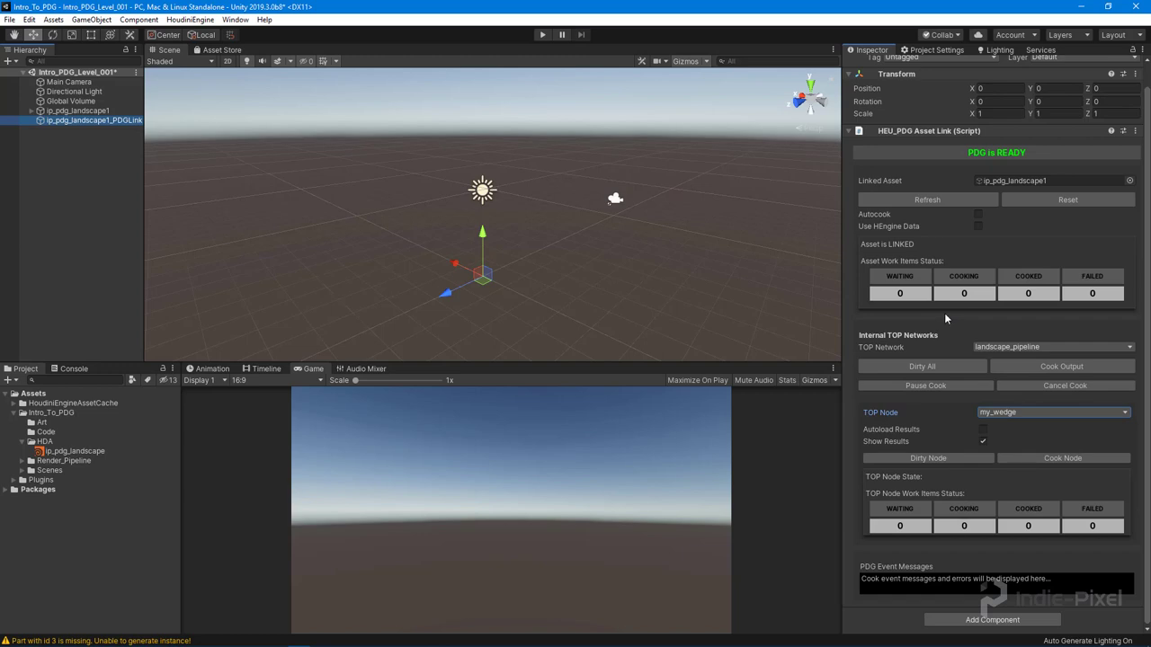
{"action": "mouse_move", "coordinate": [950, 320]}
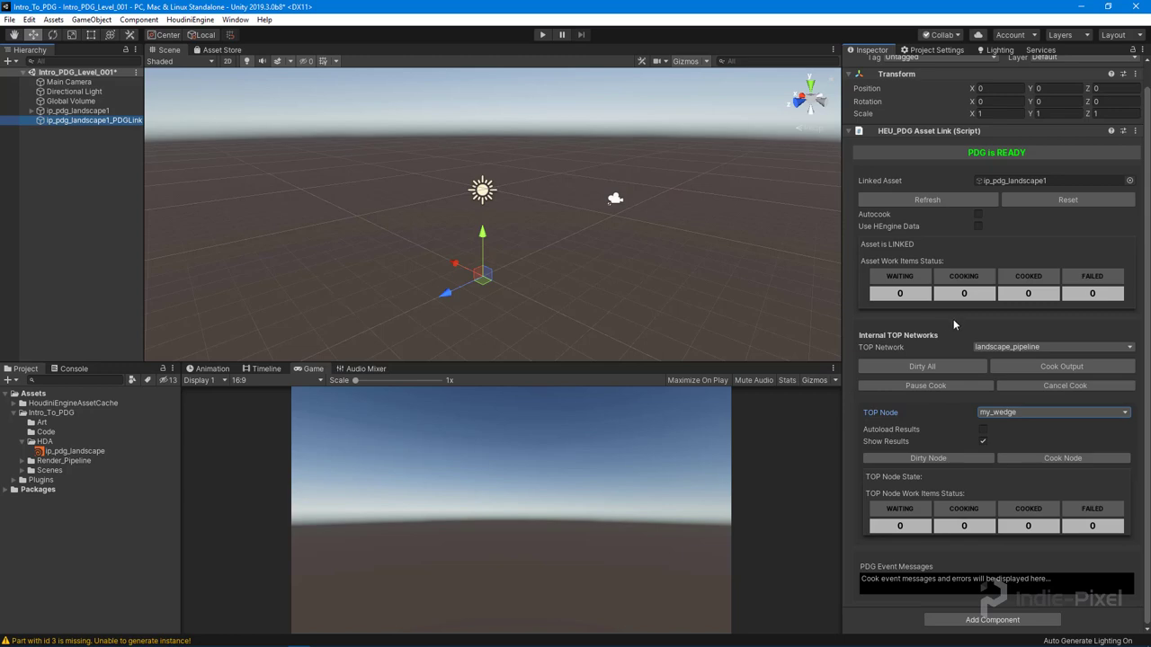
{"action": "mouse_move", "coordinate": [676, 137]}
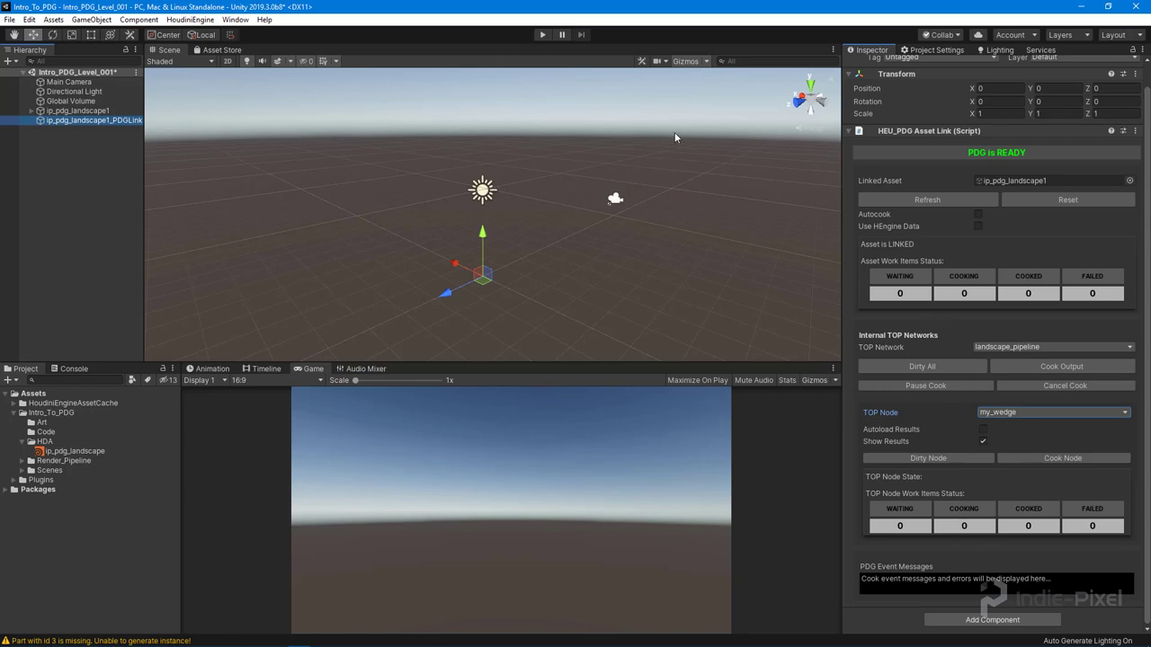
{"action": "mouse_move", "coordinate": [1032, 259]}
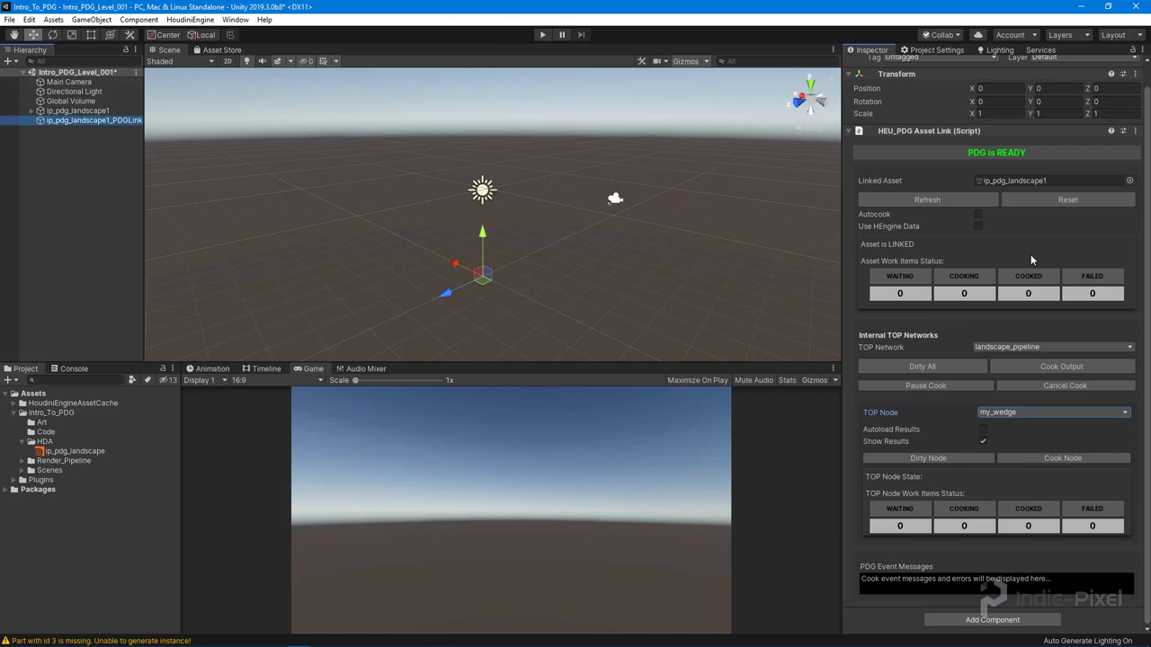
{"action": "mouse_move", "coordinate": [878, 234]}
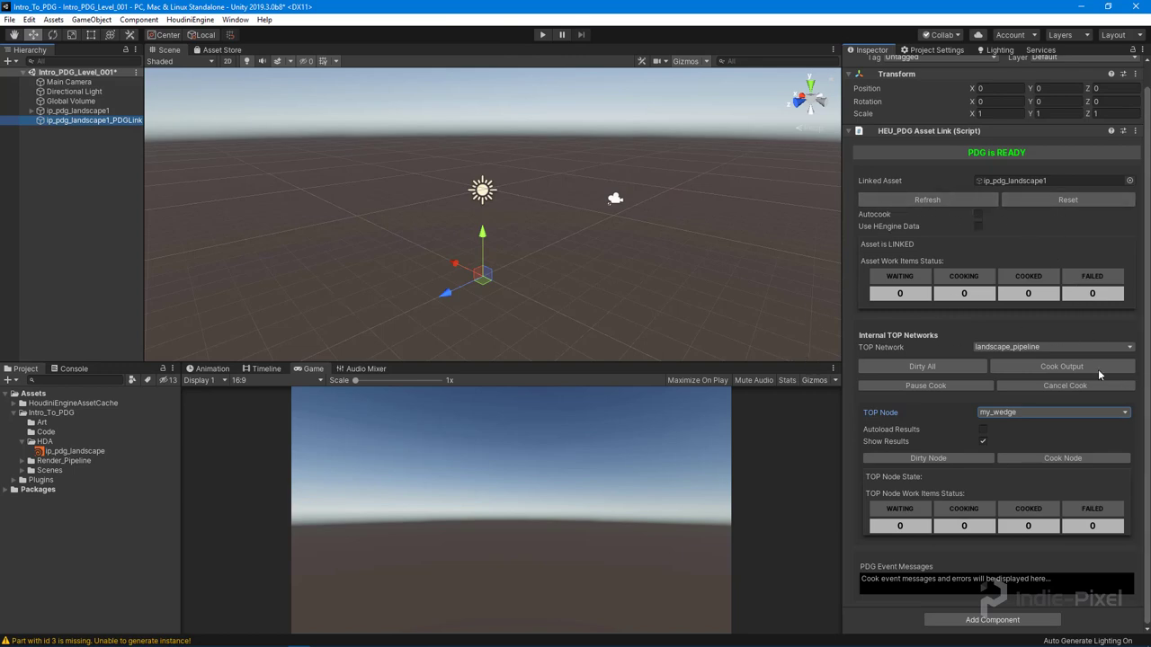
{"action": "mouse_move", "coordinate": [986, 518]}
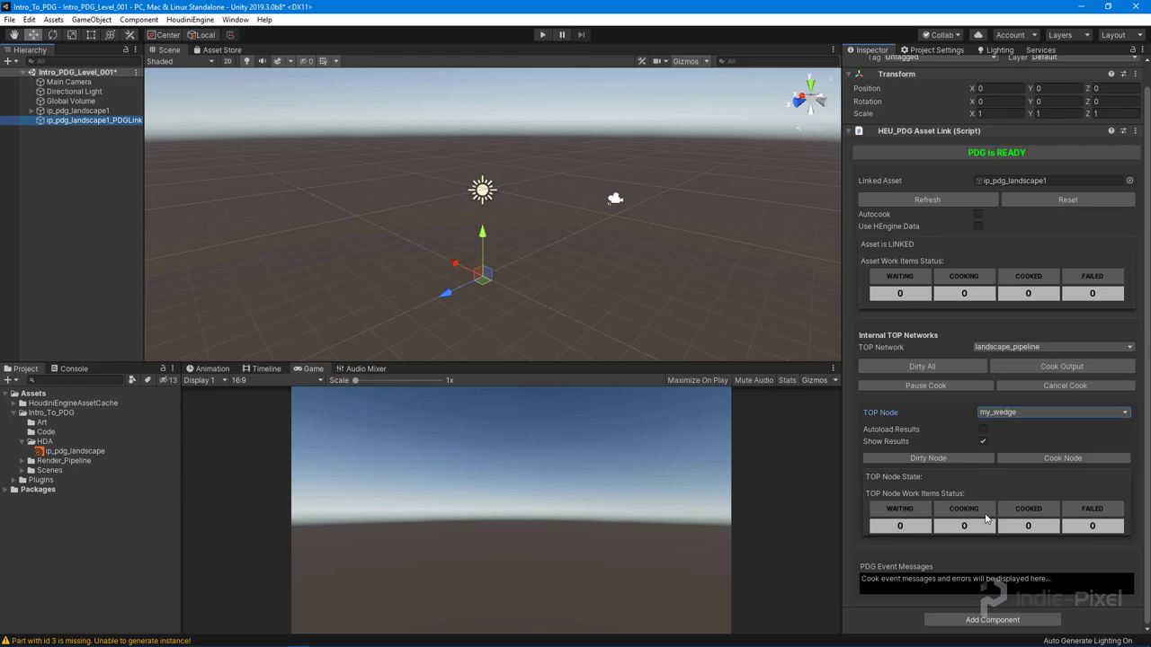
{"action": "mouse_move", "coordinate": [1003, 347]}
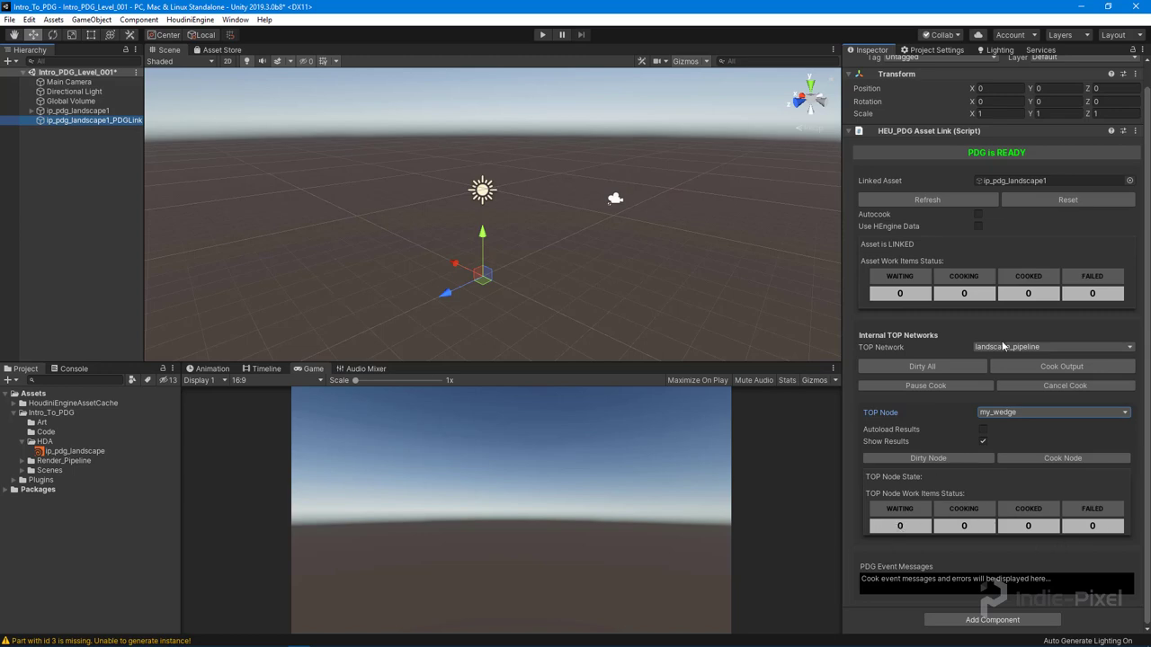
{"action": "mouse_move", "coordinate": [1004, 345]}
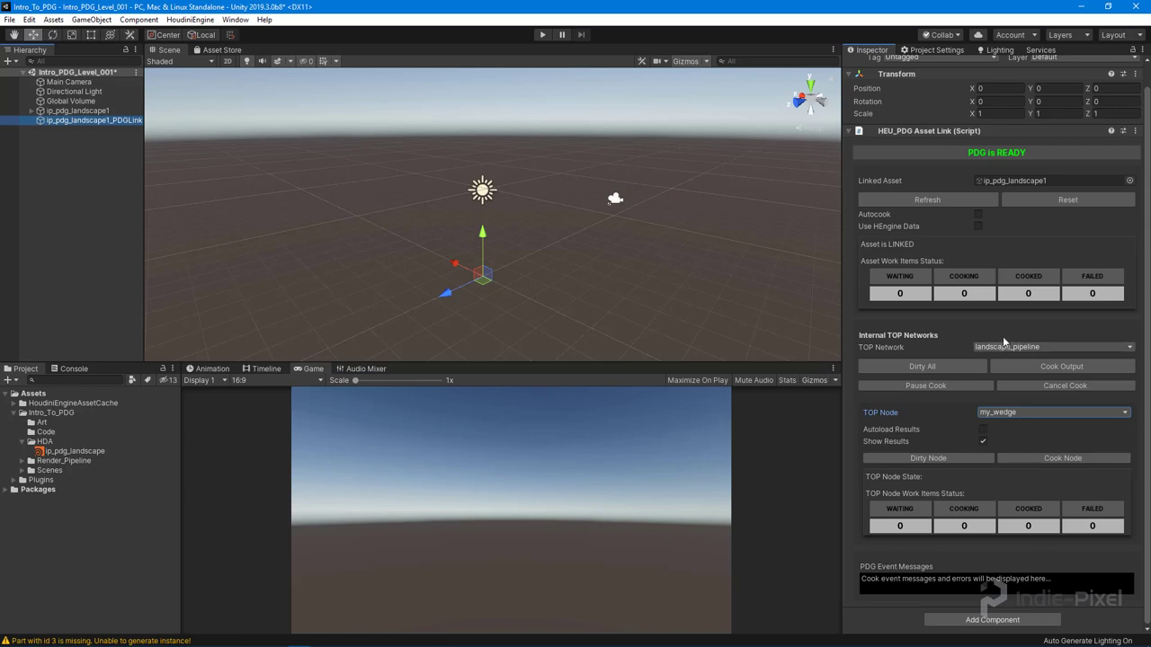
{"action": "mouse_move", "coordinate": [949, 340]}
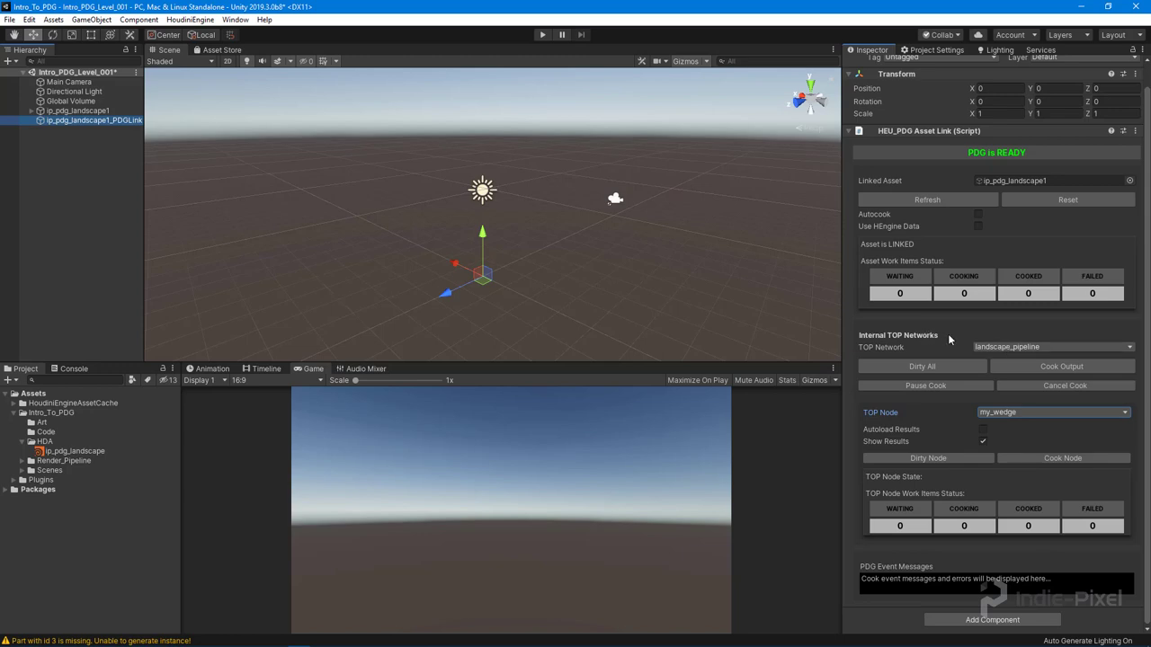
{"action": "left_click", "coordinate": [1052, 347]}
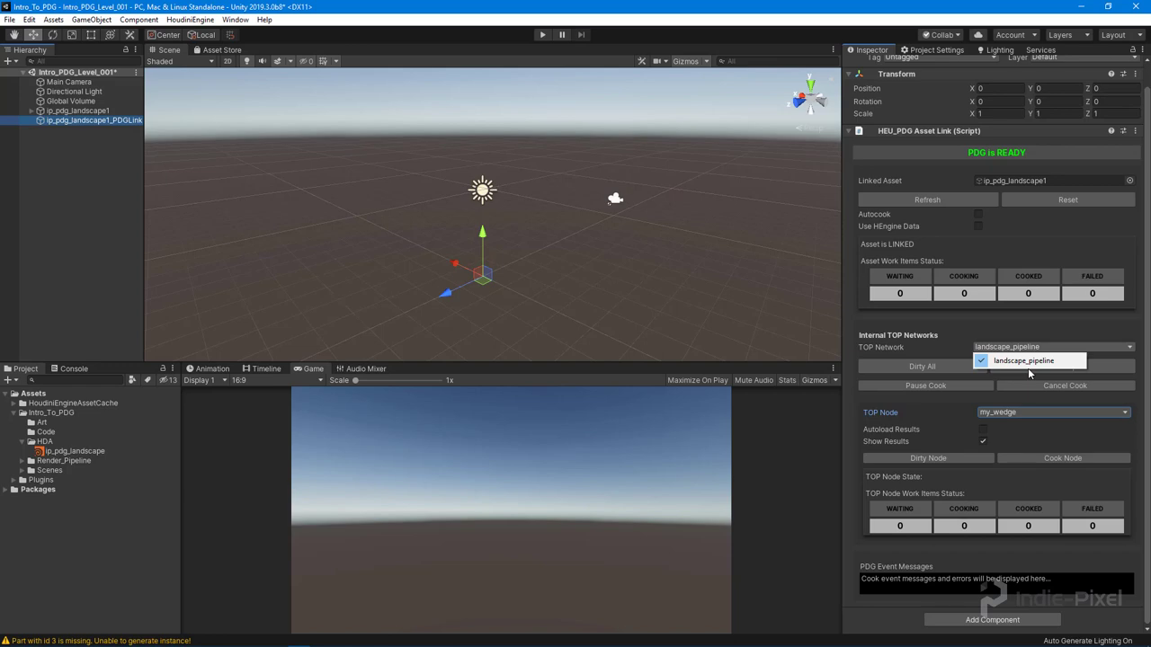
{"action": "left_click", "coordinate": [1023, 359]}
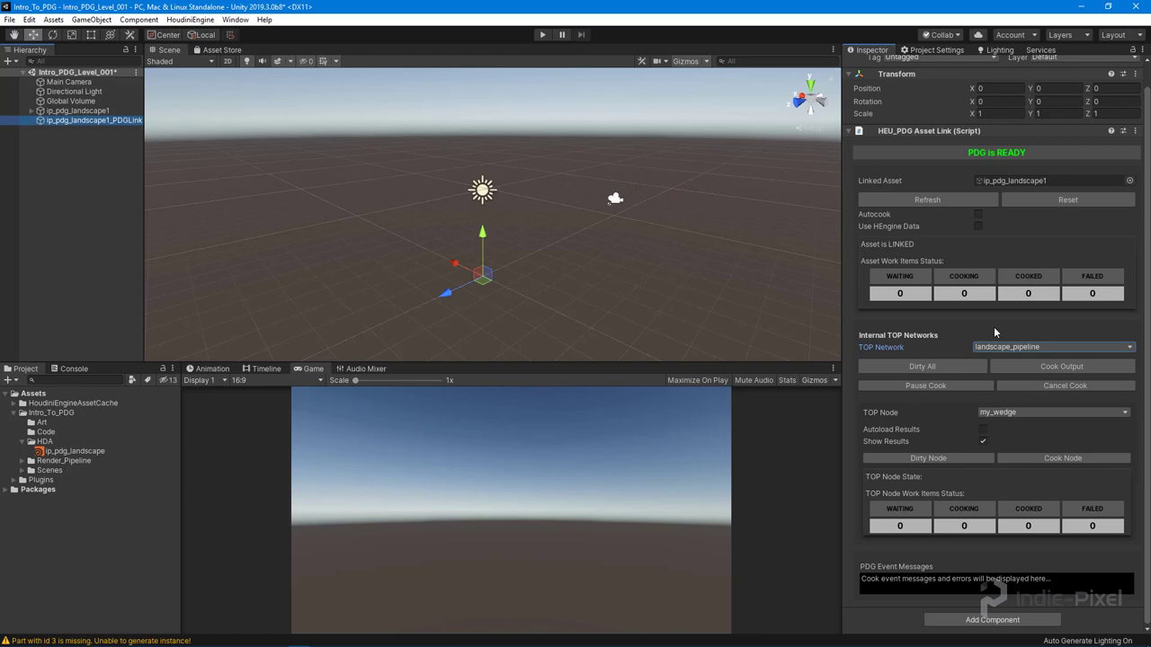
{"action": "mouse_move", "coordinate": [1034, 345]}
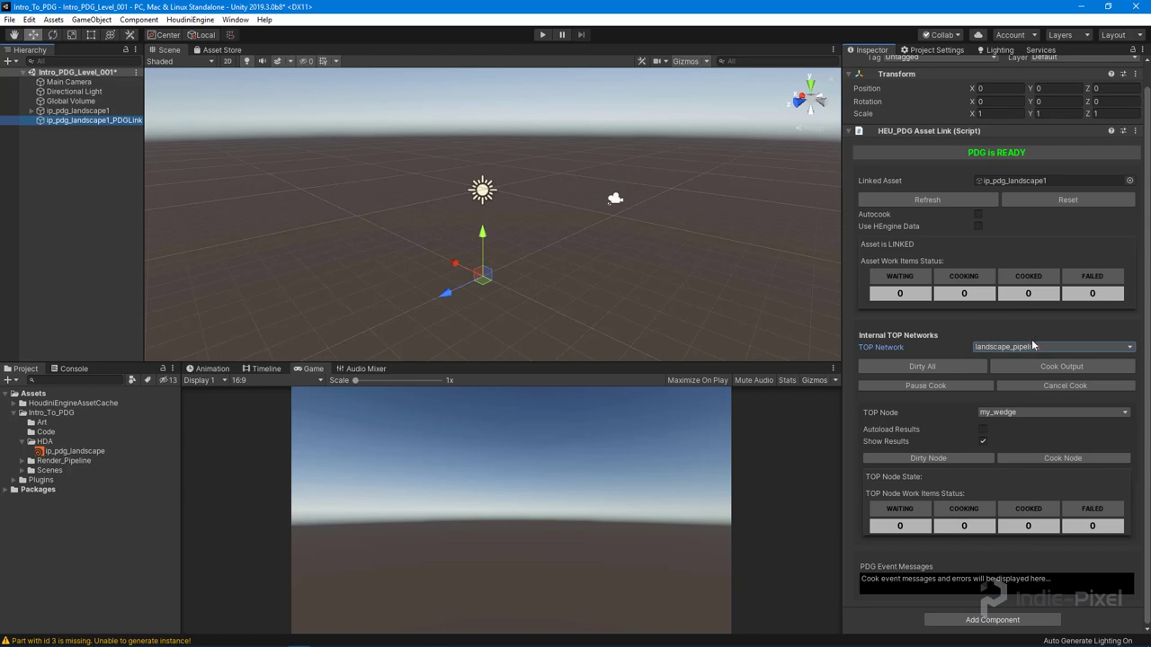
{"action": "mouse_move", "coordinate": [575, 216]}
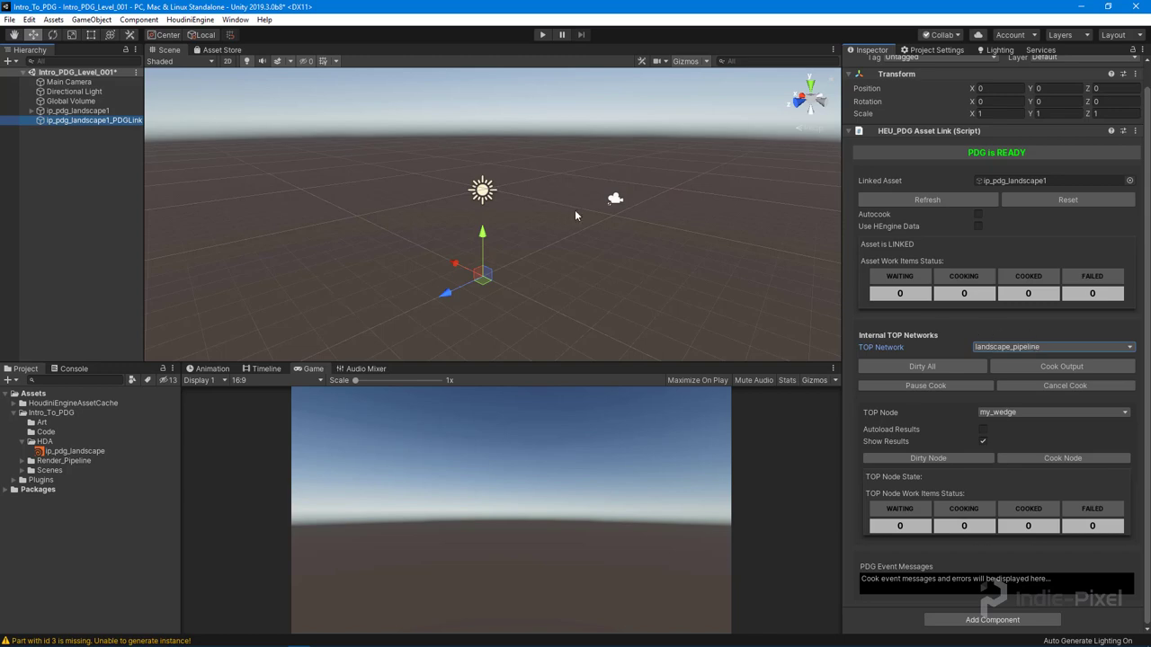
{"action": "mouse_move", "coordinate": [1059, 320]}
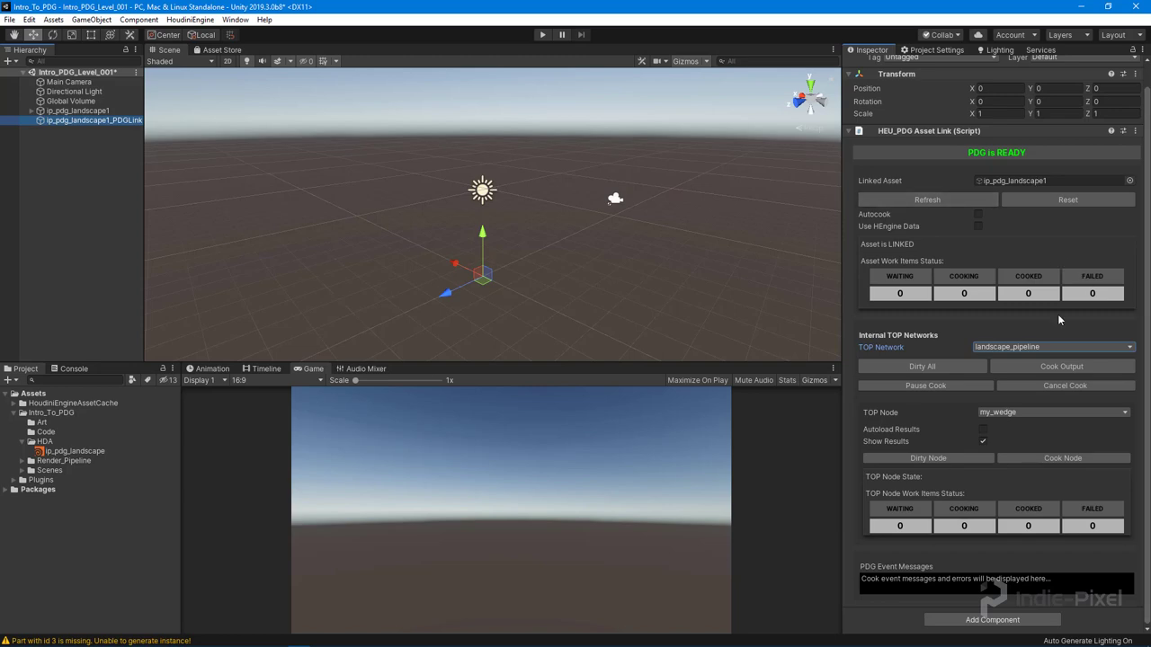
{"action": "left_click", "coordinate": [94, 119]}
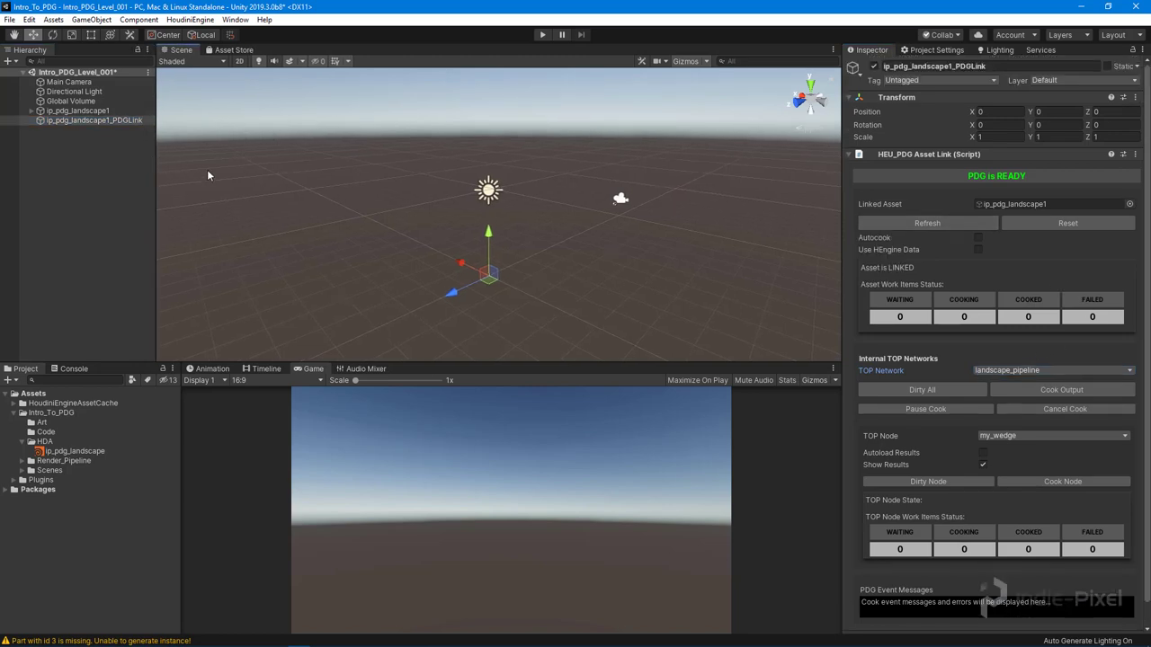
{"action": "mouse_move", "coordinate": [248, 194]}
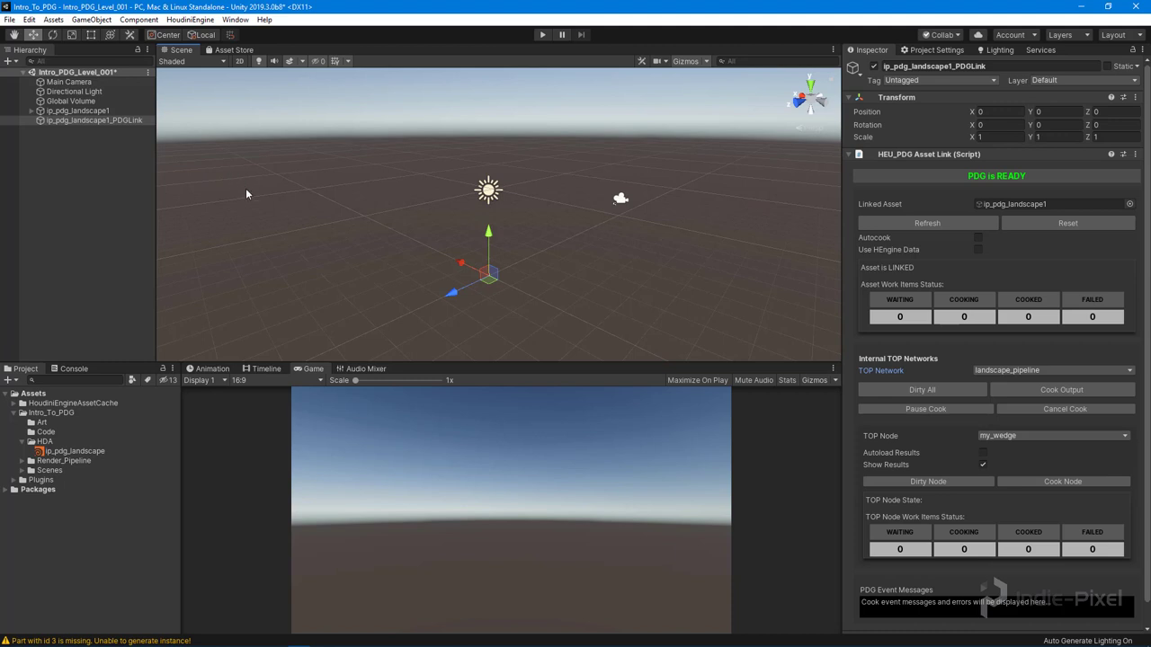
{"action": "mouse_move", "coordinate": [252, 196]}
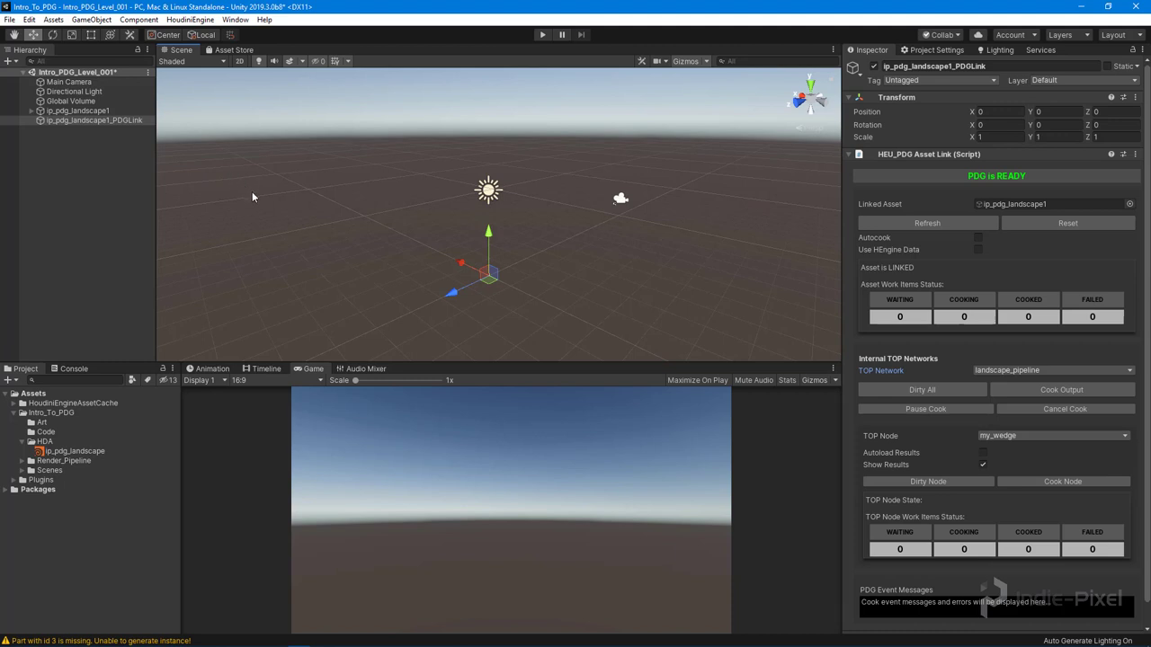